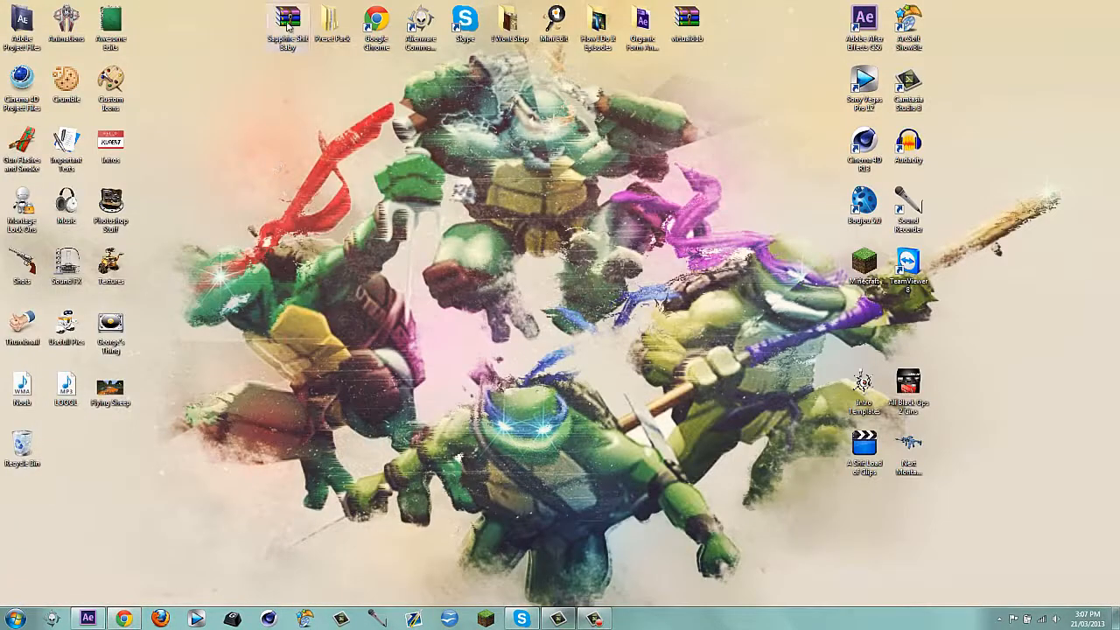
Browse the Sapphire archive in WinRAR to the GenArts installer, then close the archive.
double_click(287, 20)
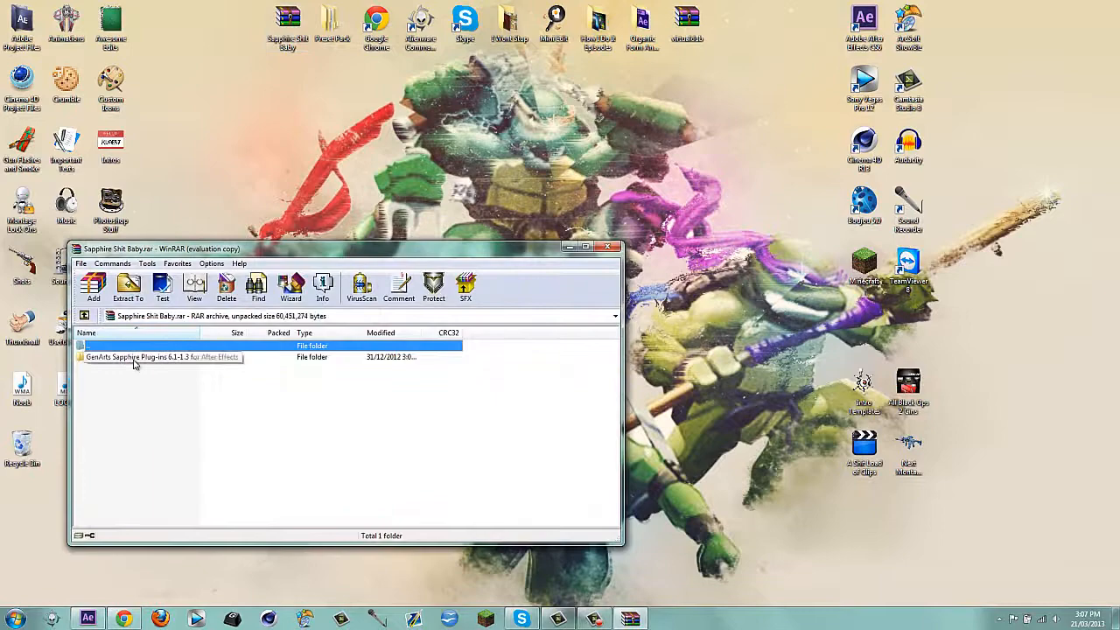
double_click(158, 357)
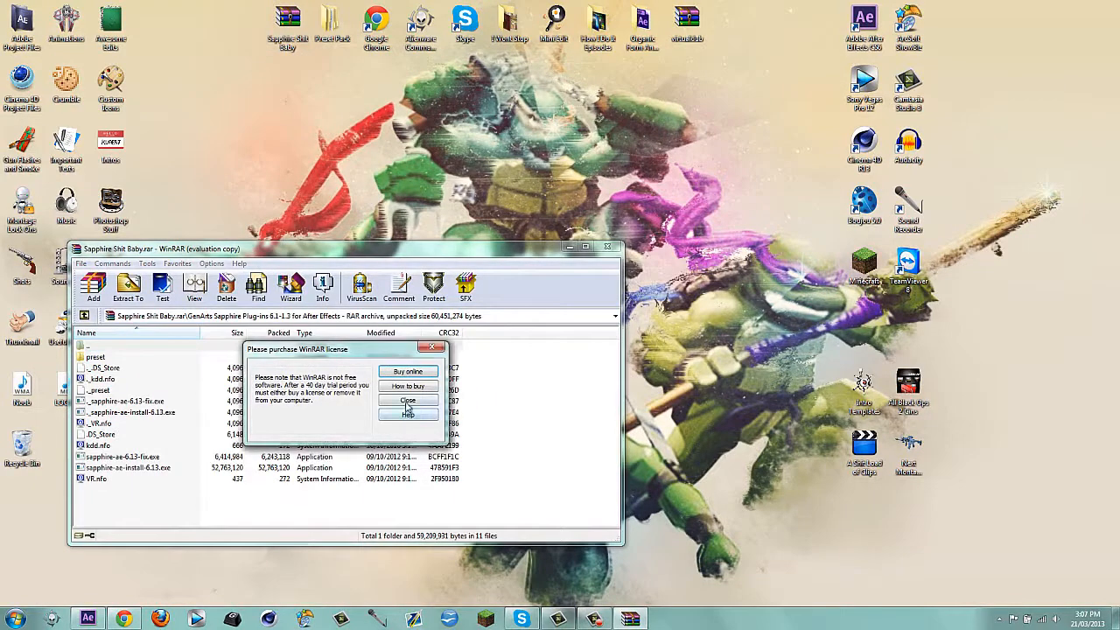
left_click(407, 400)
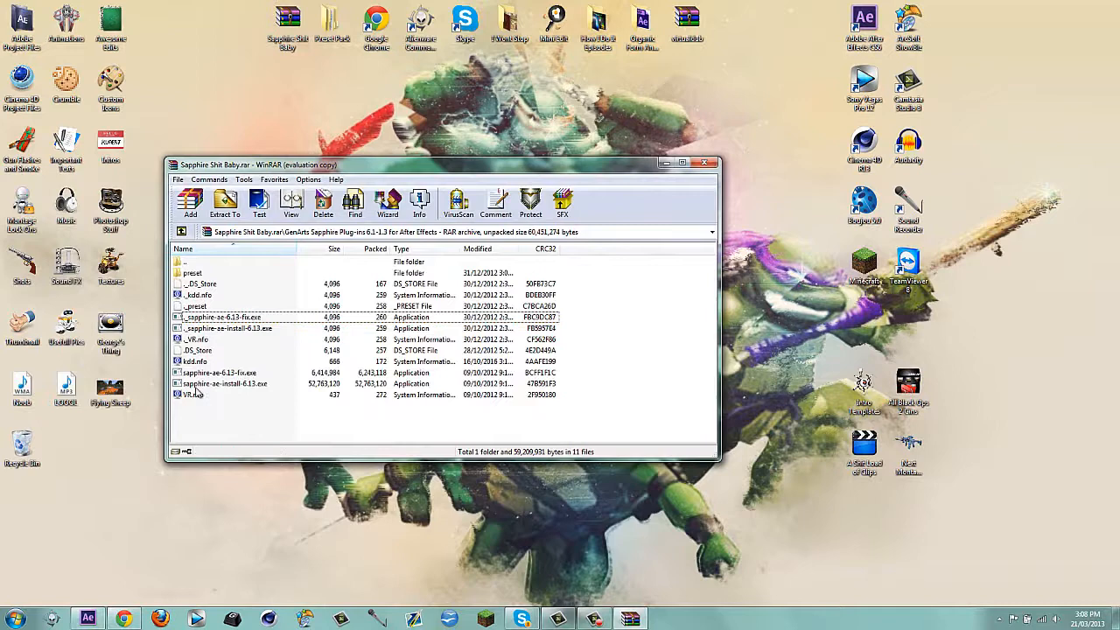
left_click(225, 383)
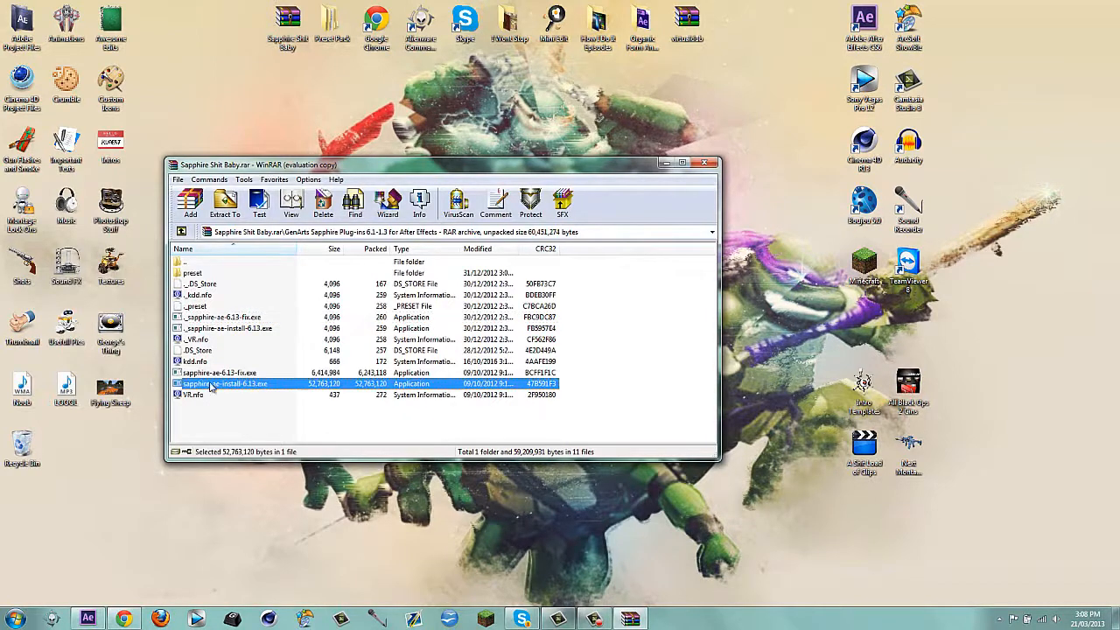
mouse_move(217, 392)
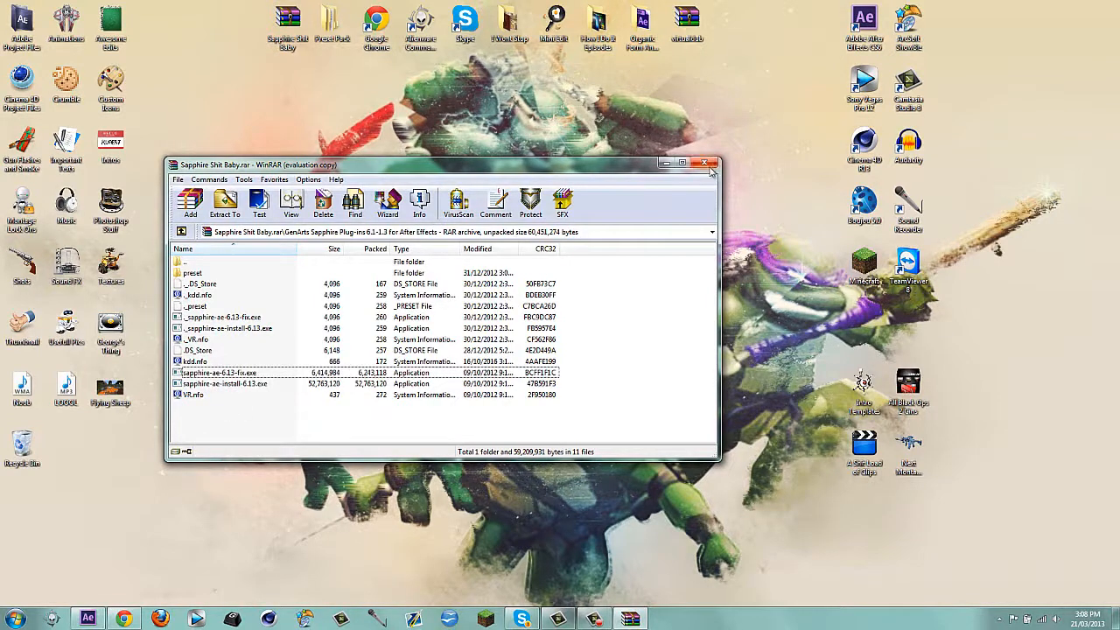
left_click(705, 164)
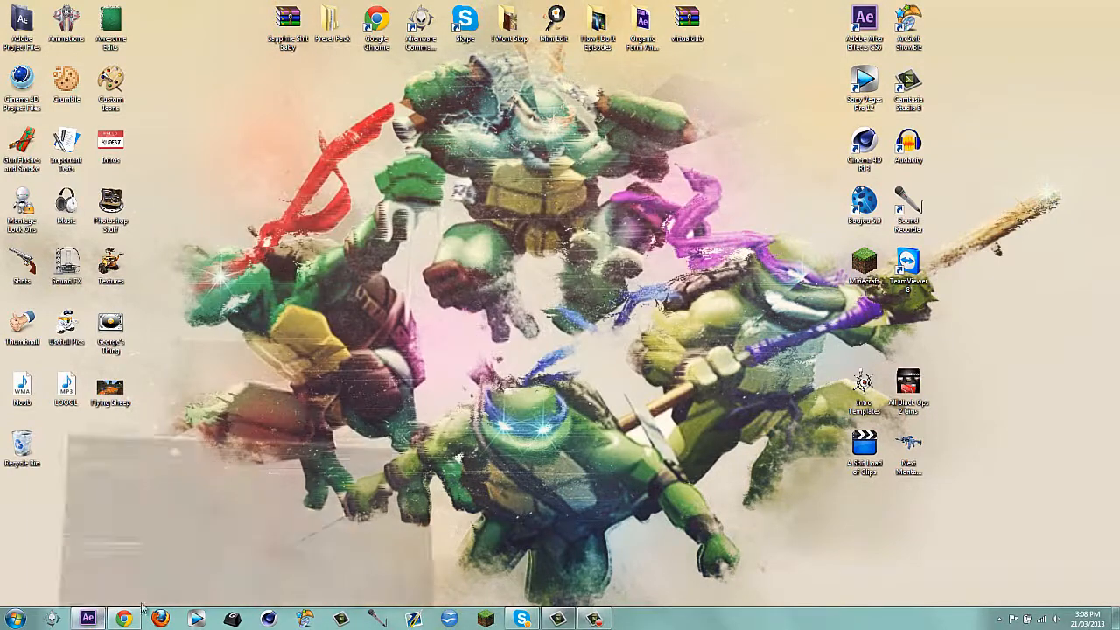
Return to After Effects and scrub the playhead to where the soldier is shot.
left_click(87, 619)
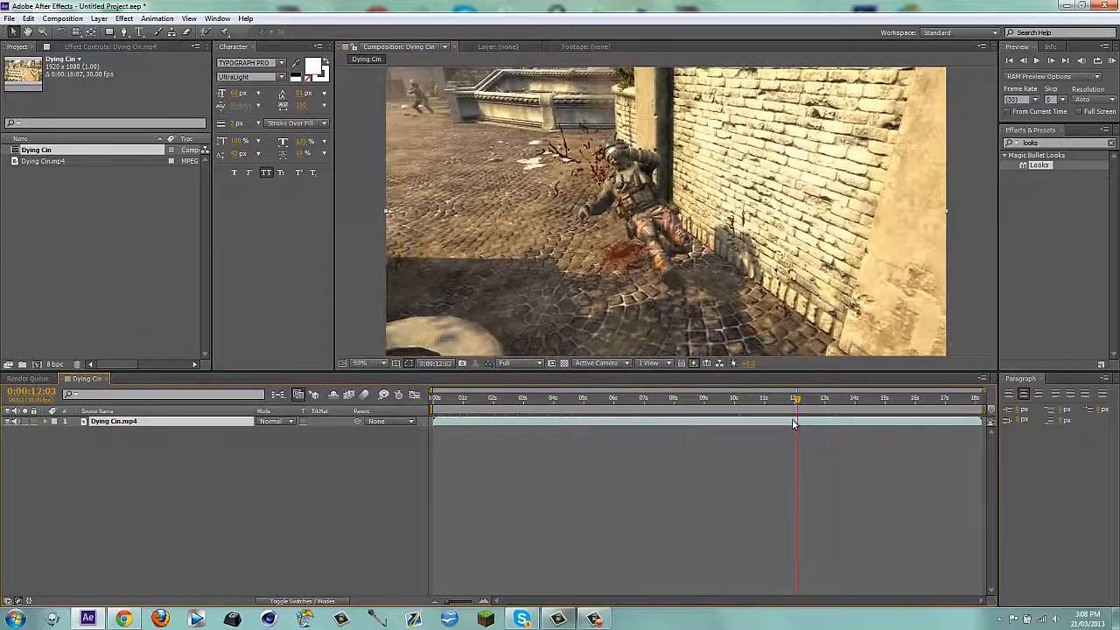
left_click_drag(794, 398, 785, 398)
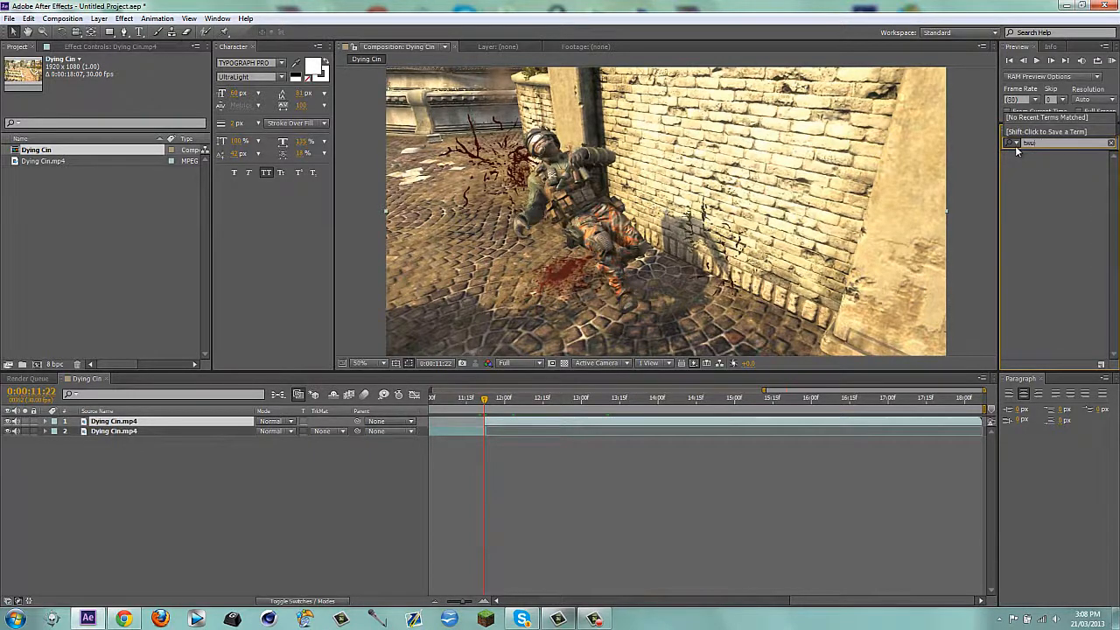
Apply Twixtor Pro to the later layer at 10% speed and choose its Warping mode.
type("twixtor")
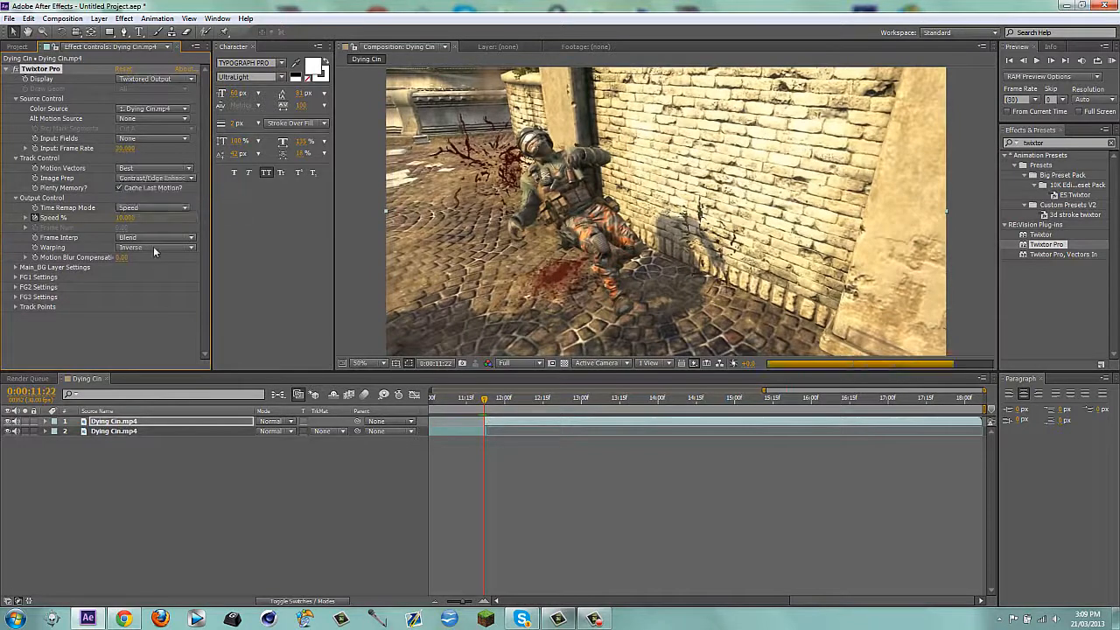
left_click(155, 246)
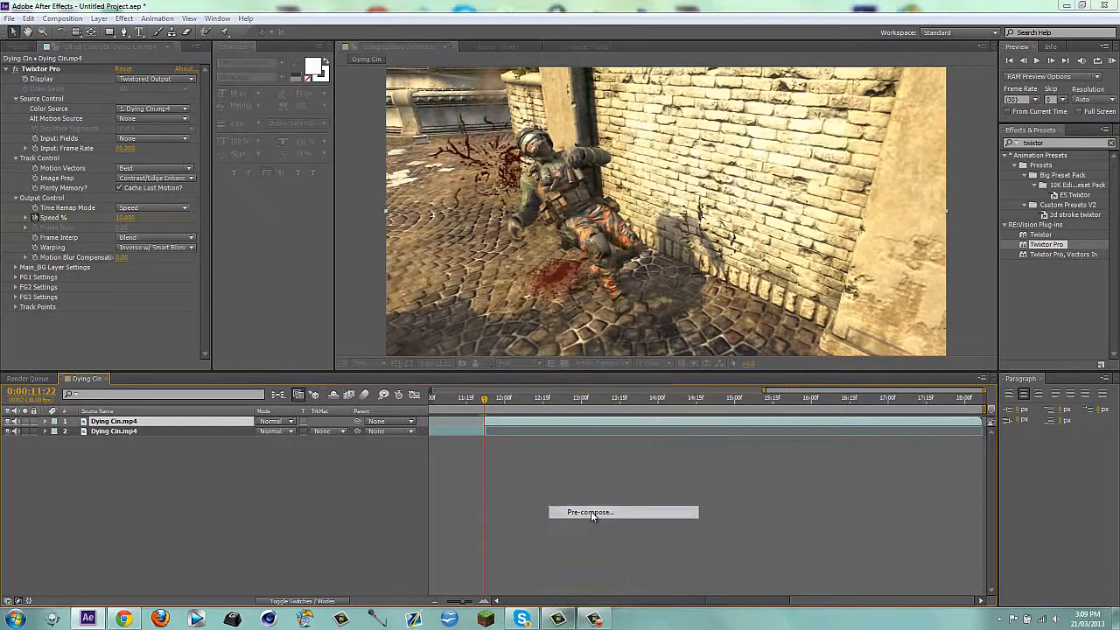
Pre-compose the slowed Twixtor layer as 'Dying Dude', moving all attributes.
left_click(623, 512)
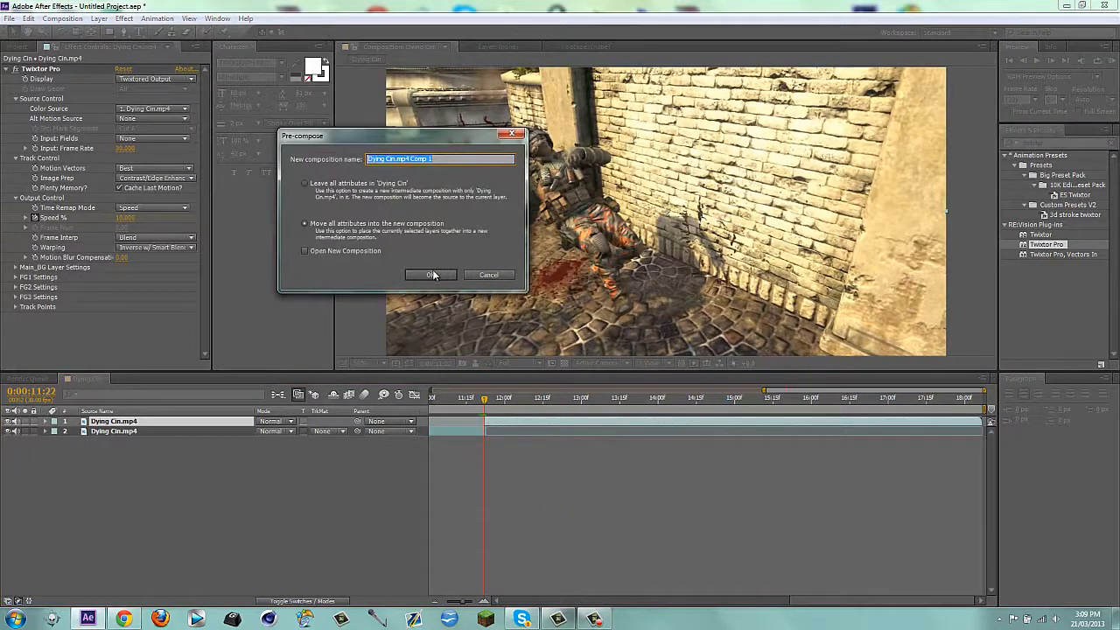
type("Dy")
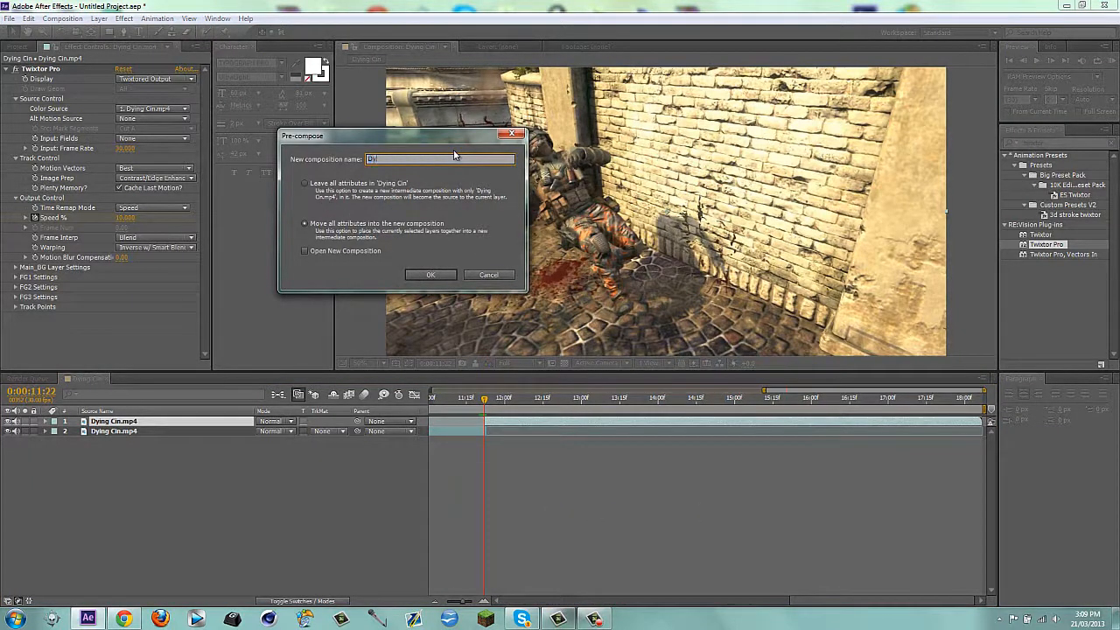
left_click(429, 274)
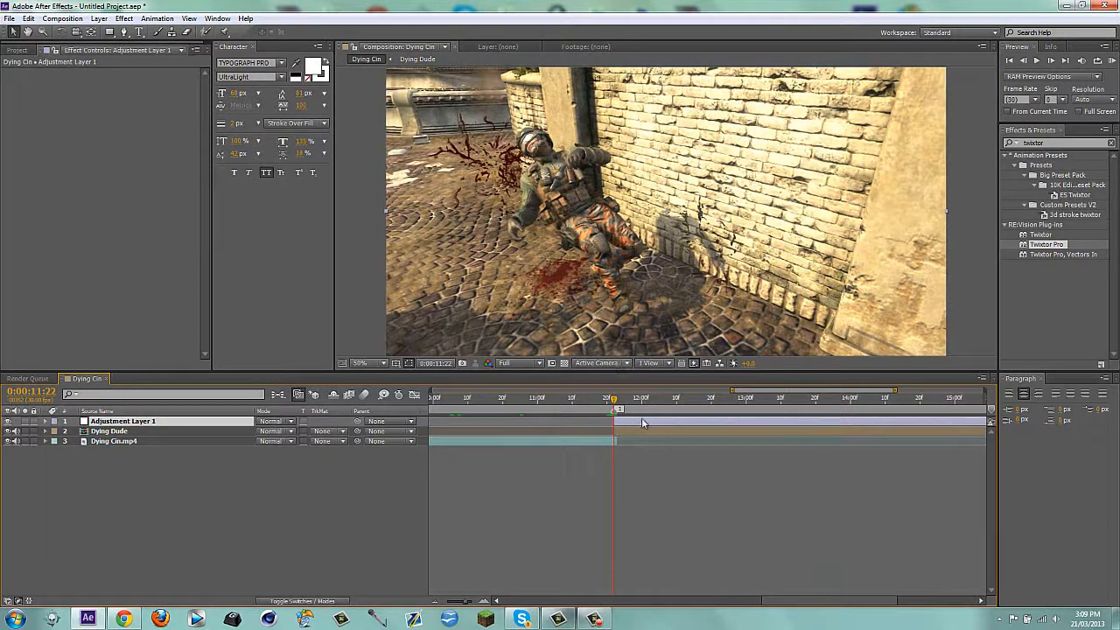
mouse_move(711, 407)
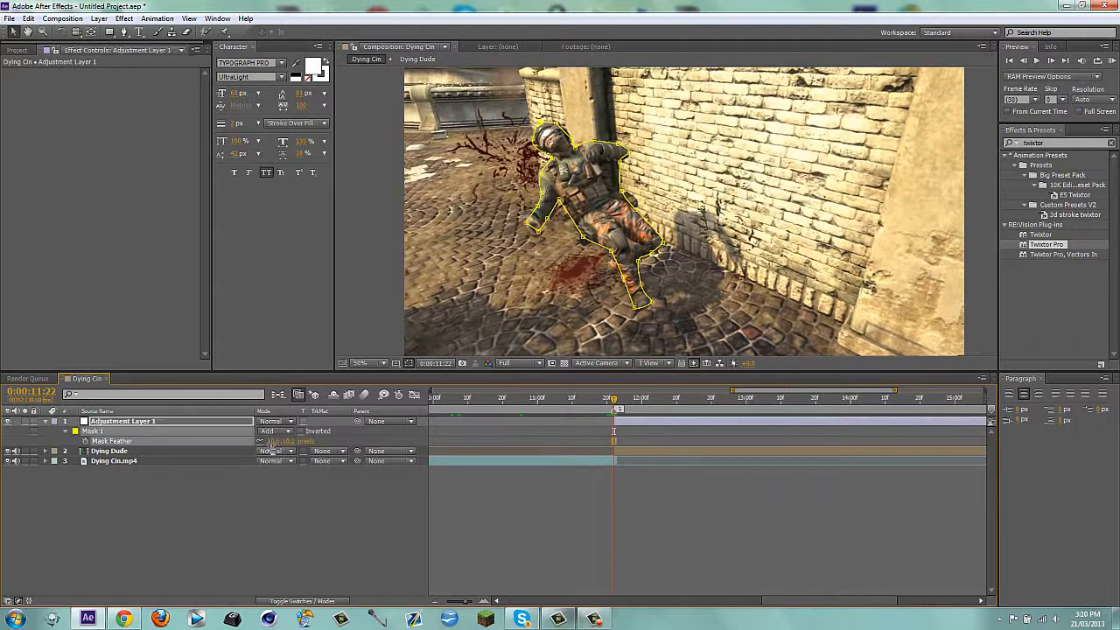
Give the adjustment layer CC Toner with gray midtones, partly blended with the original.
left_click(45, 421)
type("cc toner")
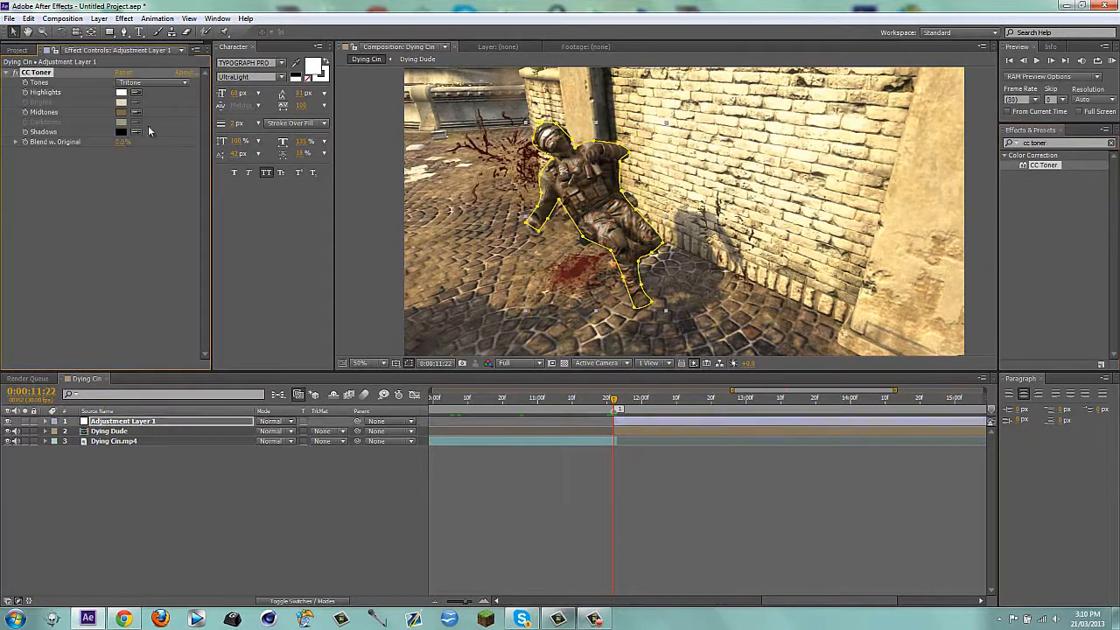
left_click(121, 112)
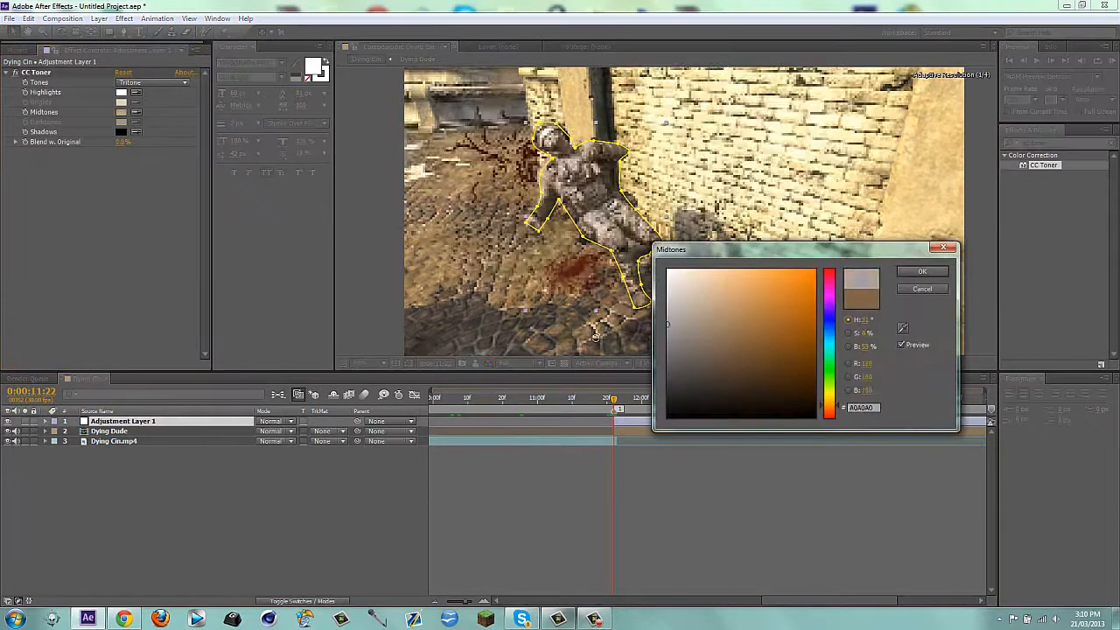
left_click(921, 270)
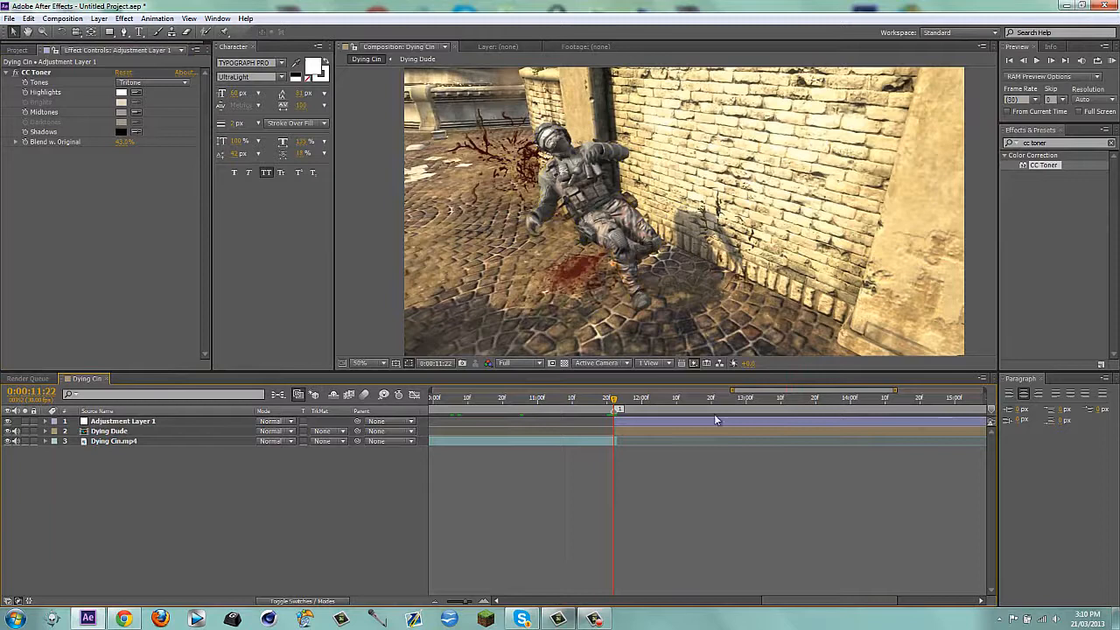
Find RSMB in Effects & Presets, apply it, then search for Fast Blur.
left_click(1054, 143)
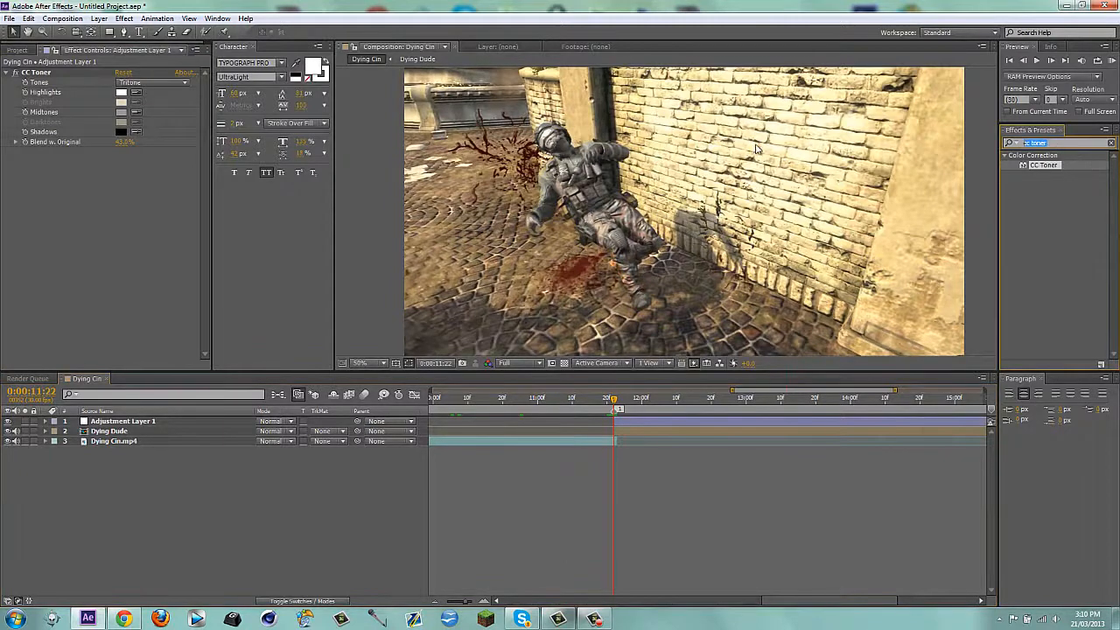
type("RSMB")
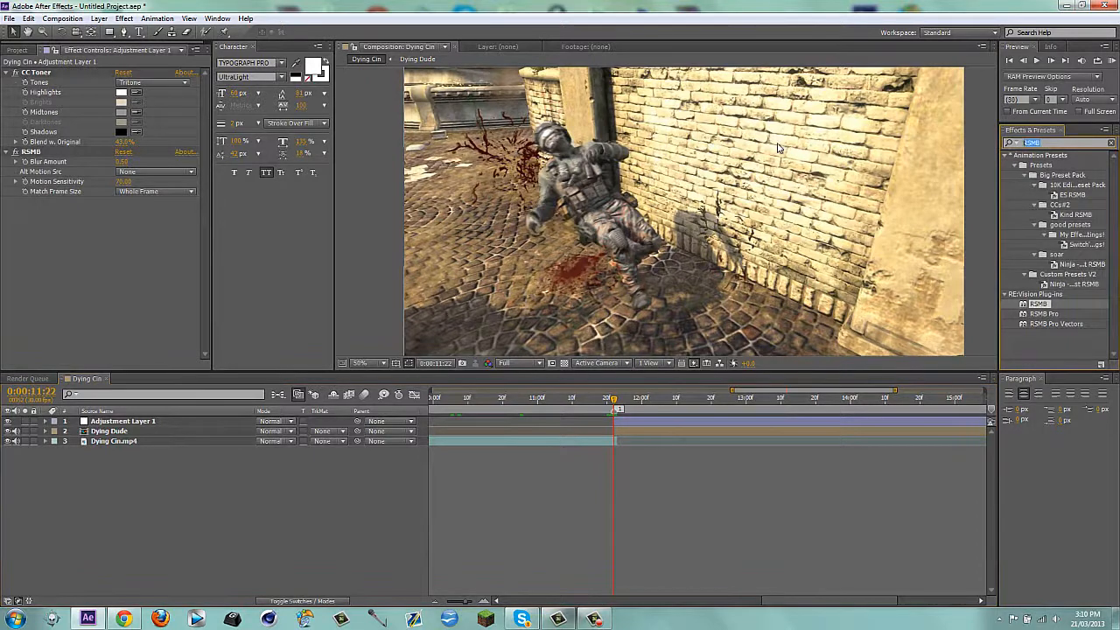
type("fast blur")
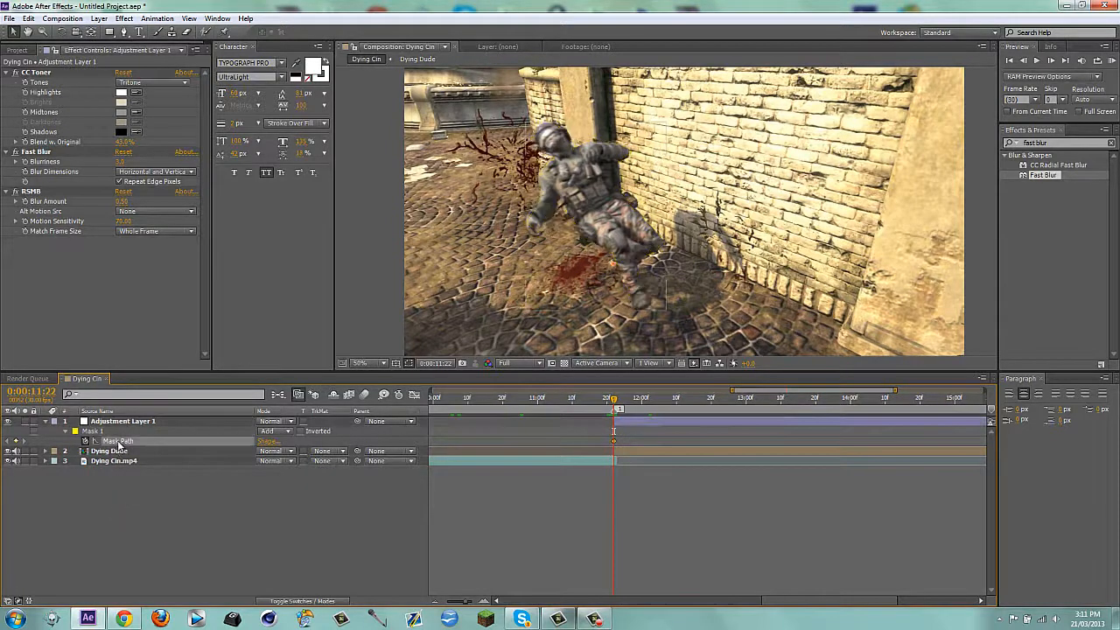
Paste the soldier mask path onto a duplicate Dying Dude layer on top.
left_click(110, 451)
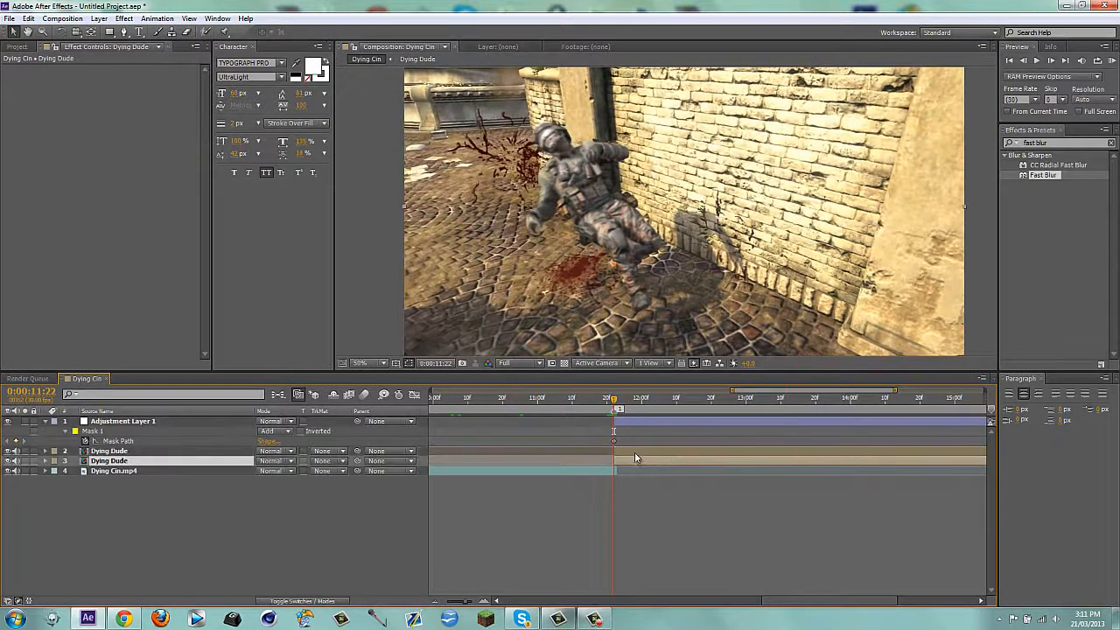
left_click(110, 451)
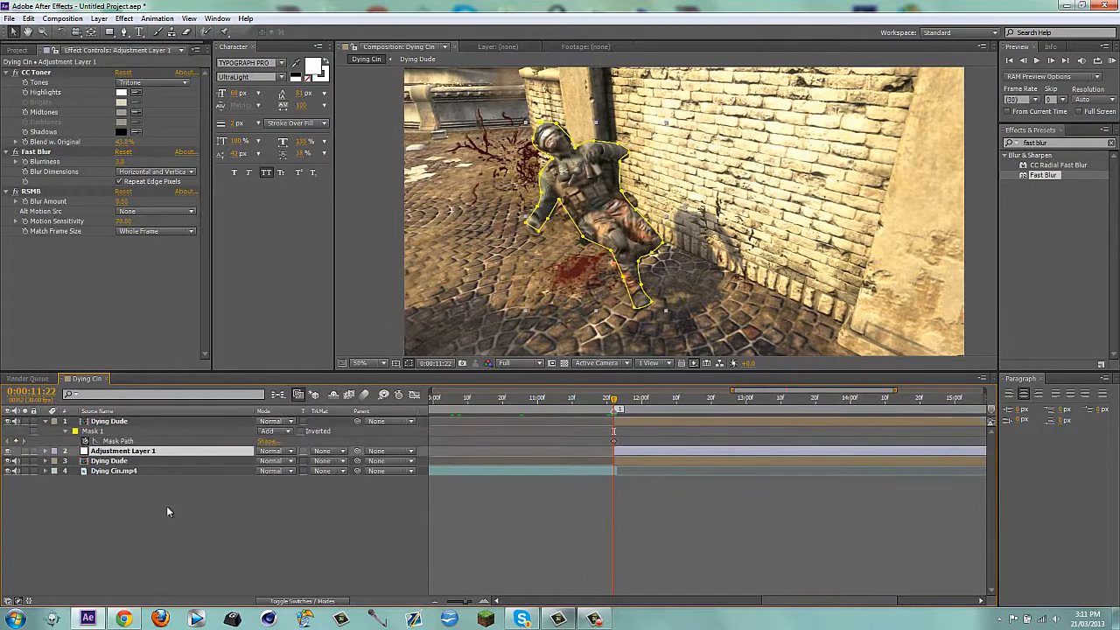
left_click(108, 421)
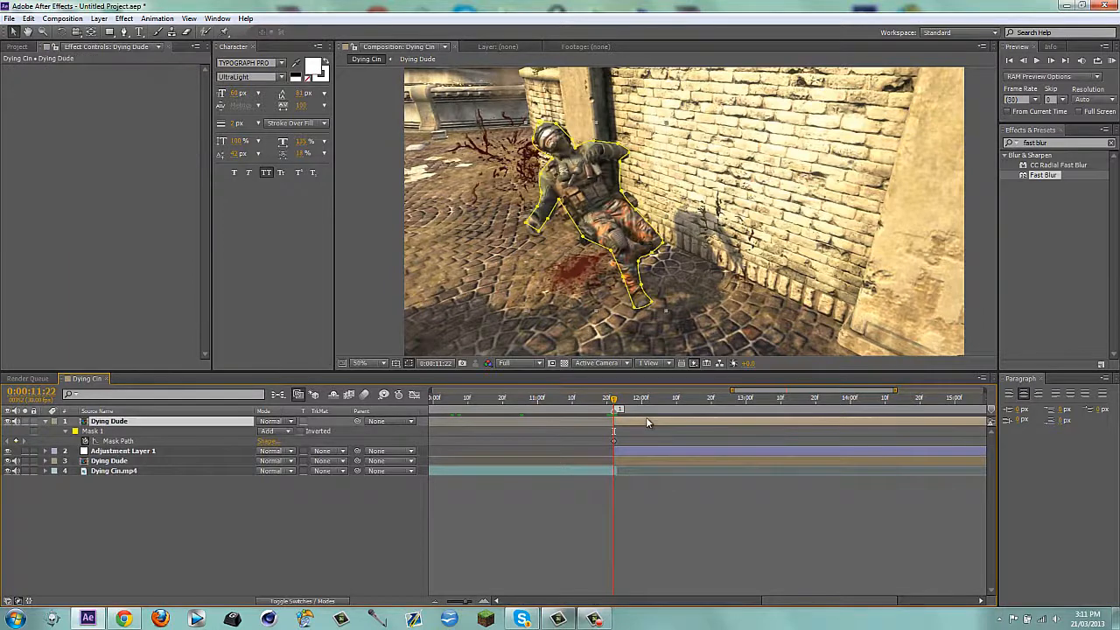
Apply Sapphire S_WarpChroma to the masked top Dying Dude layer.
left_click(123, 18)
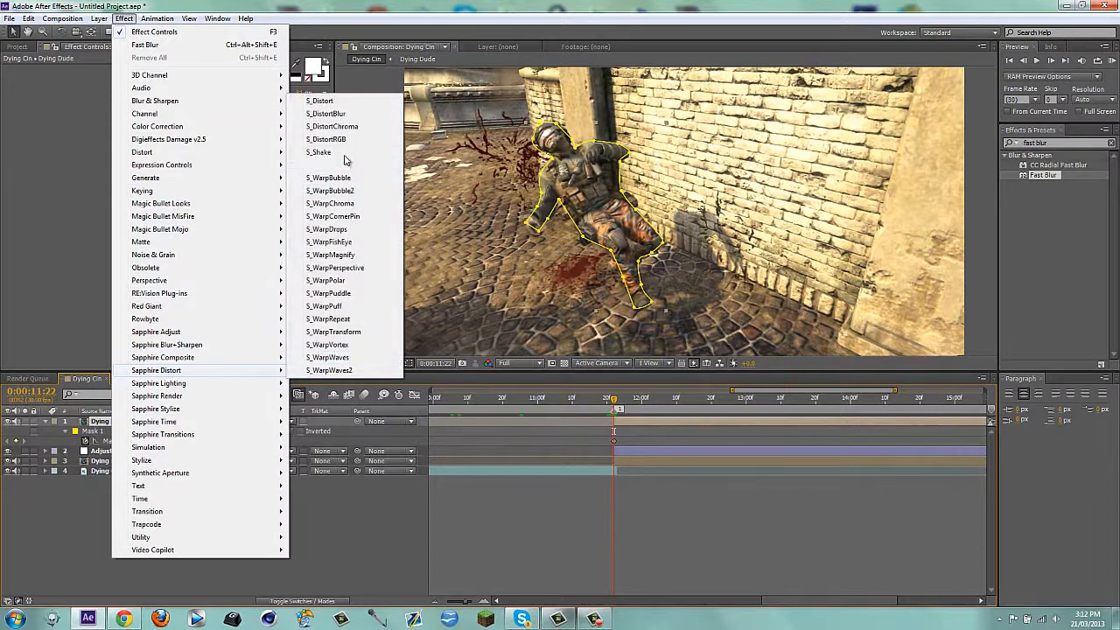
left_click(331, 203)
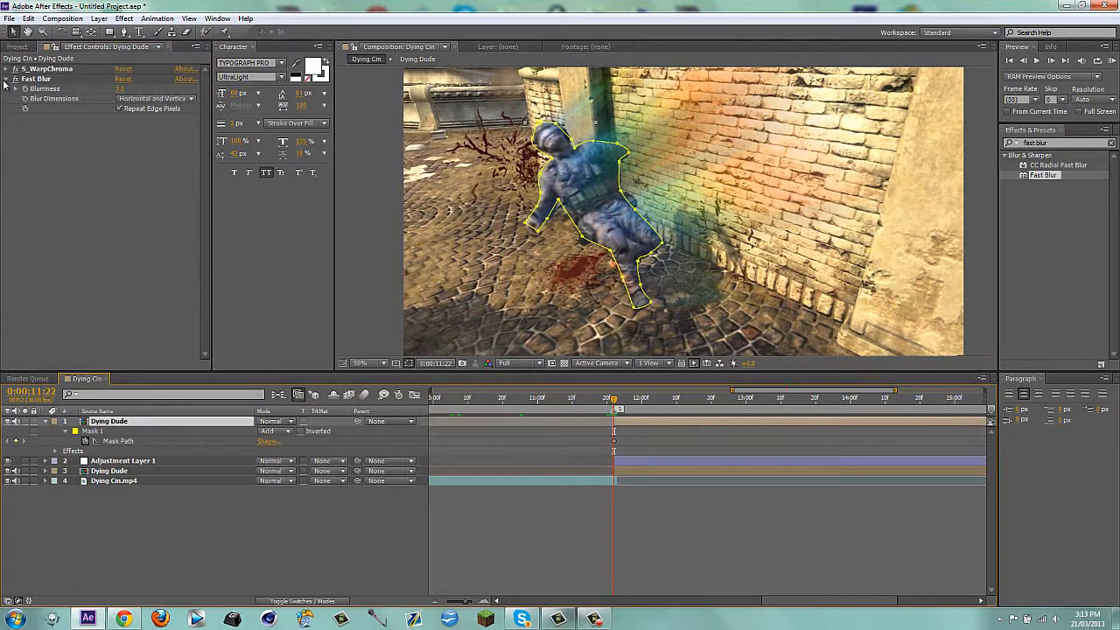
left_click(6, 68)
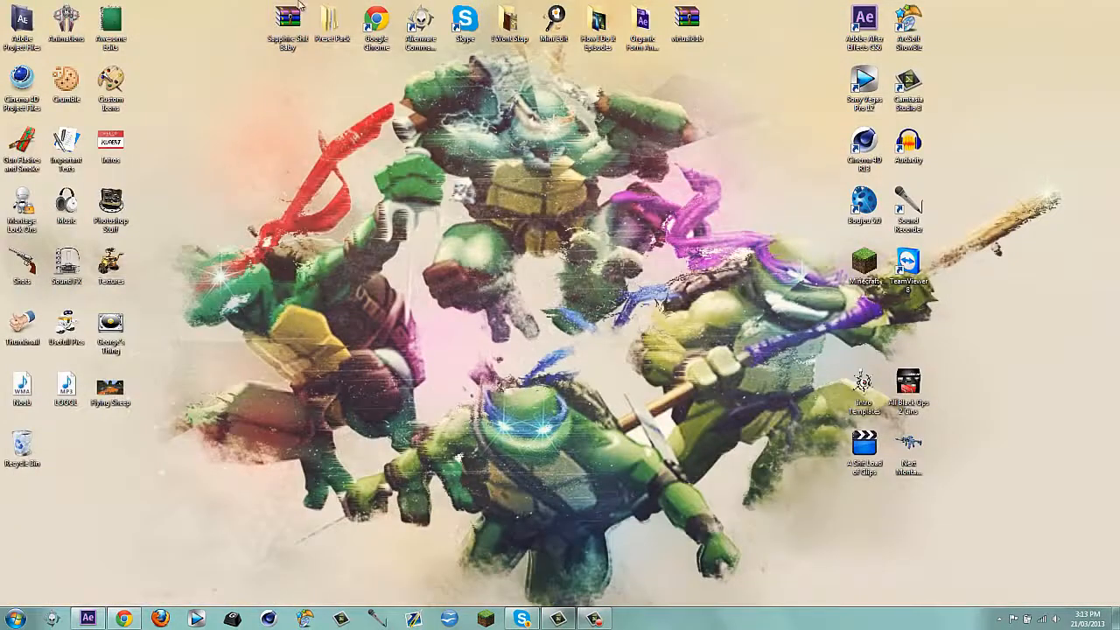
mouse_move(357, 324)
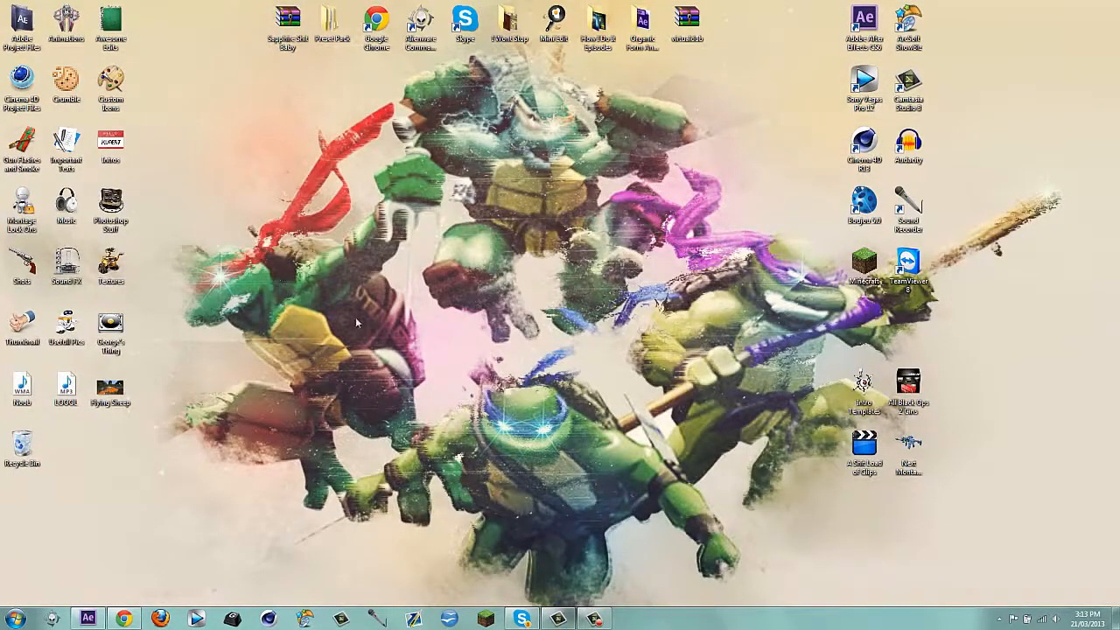